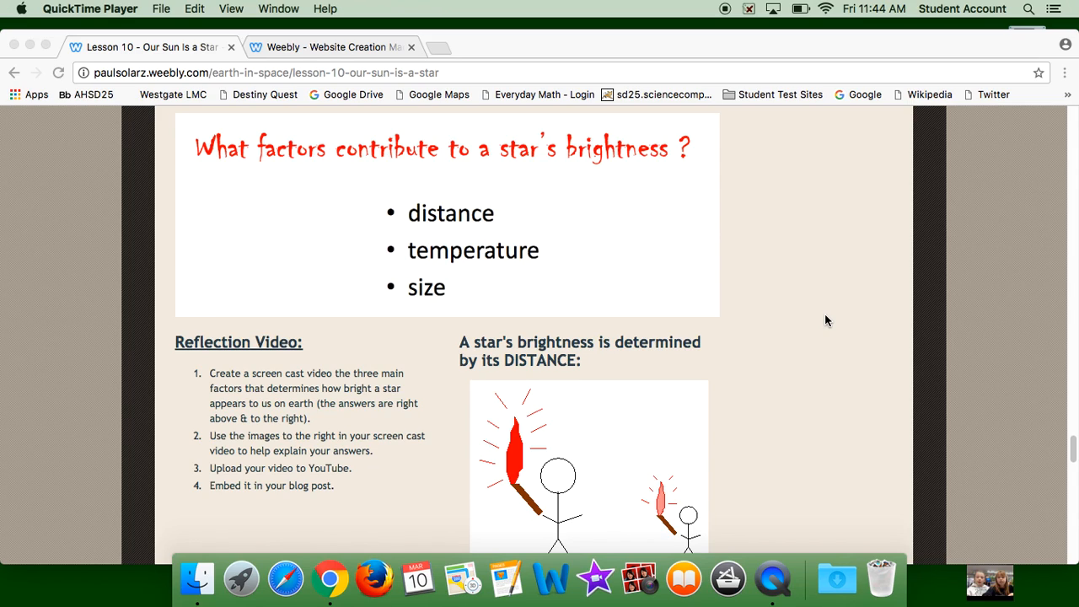
mouse_move(480, 218)
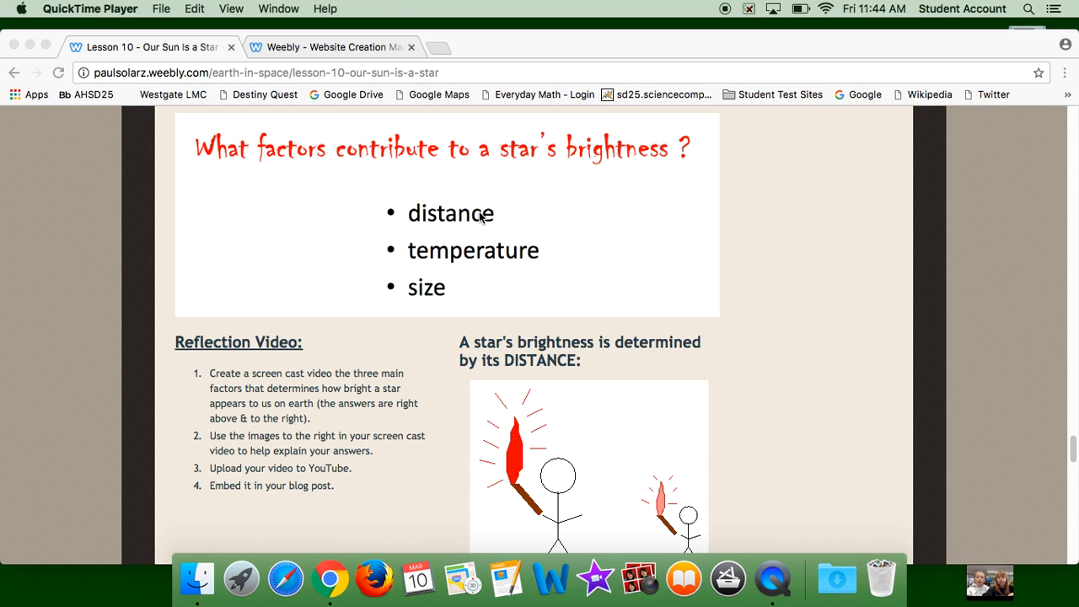
mouse_move(371, 263)
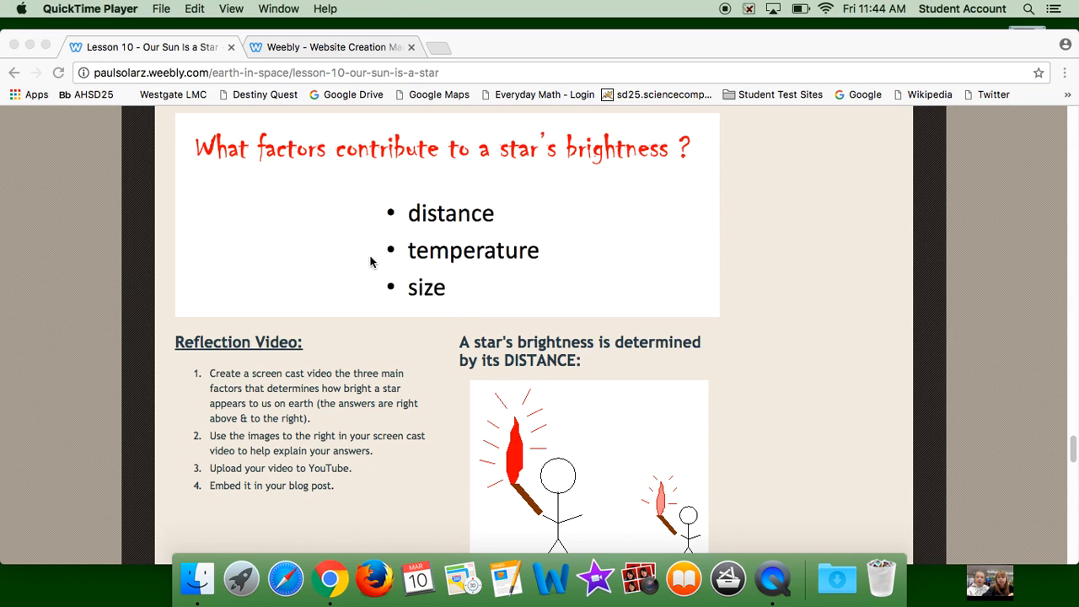
mouse_move(512, 221)
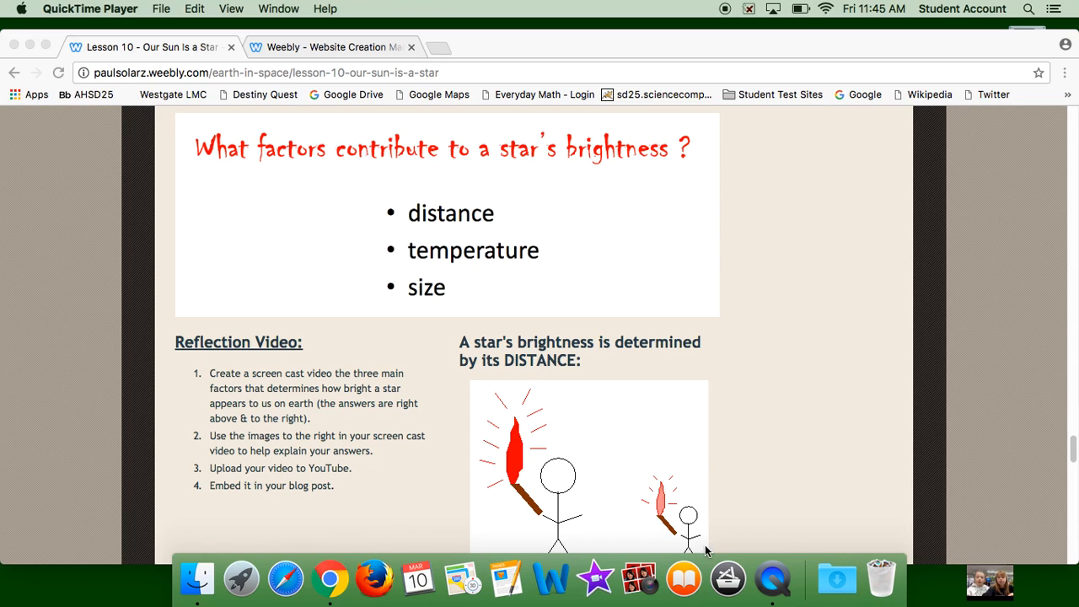
mouse_move(656, 524)
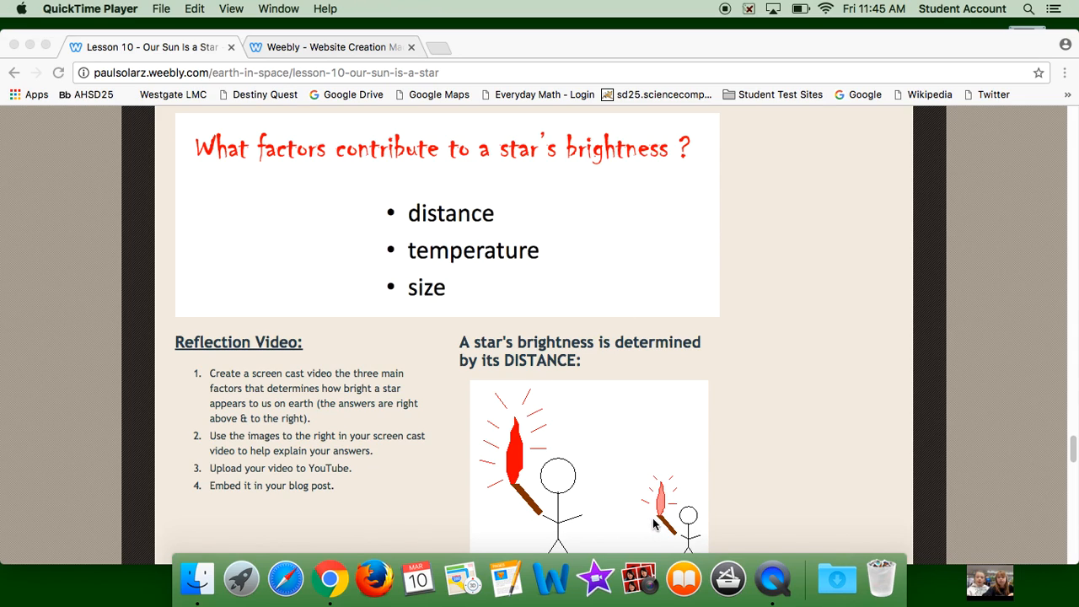
mouse_move(648, 514)
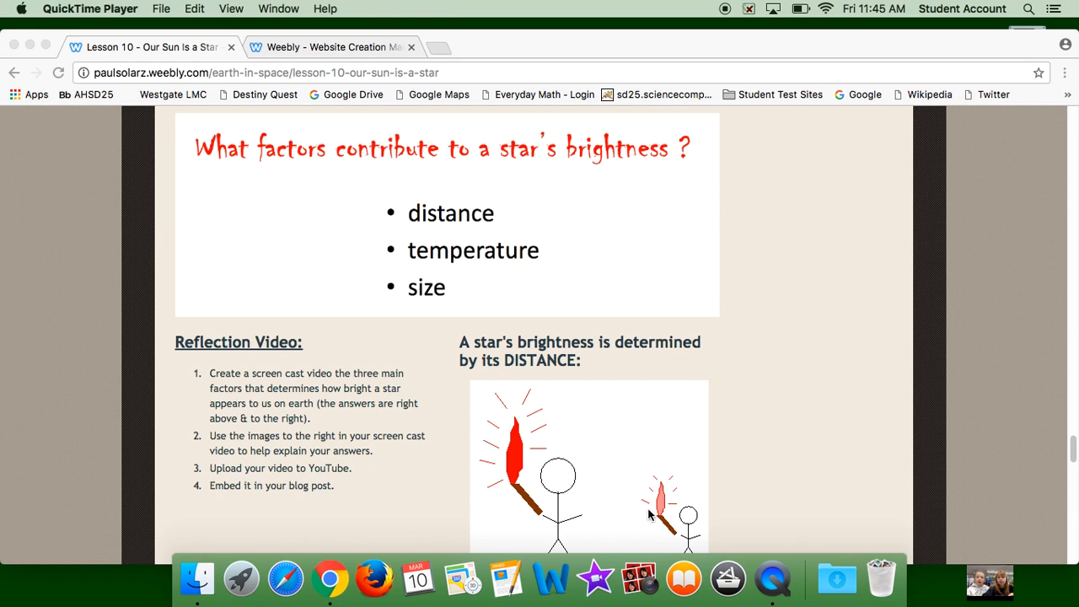
scroll("down", 3)
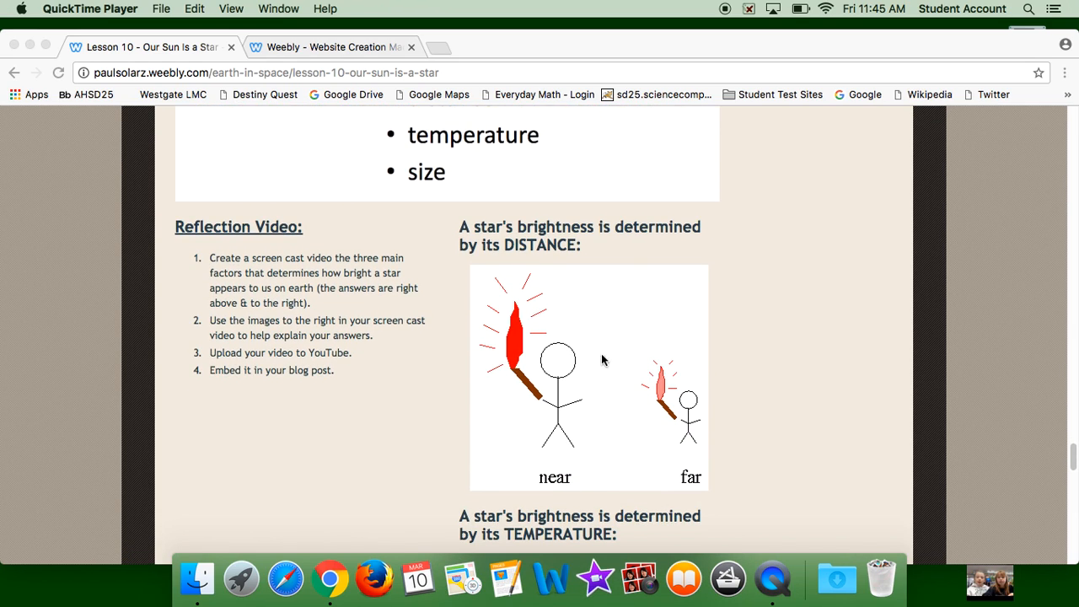
mouse_move(670, 405)
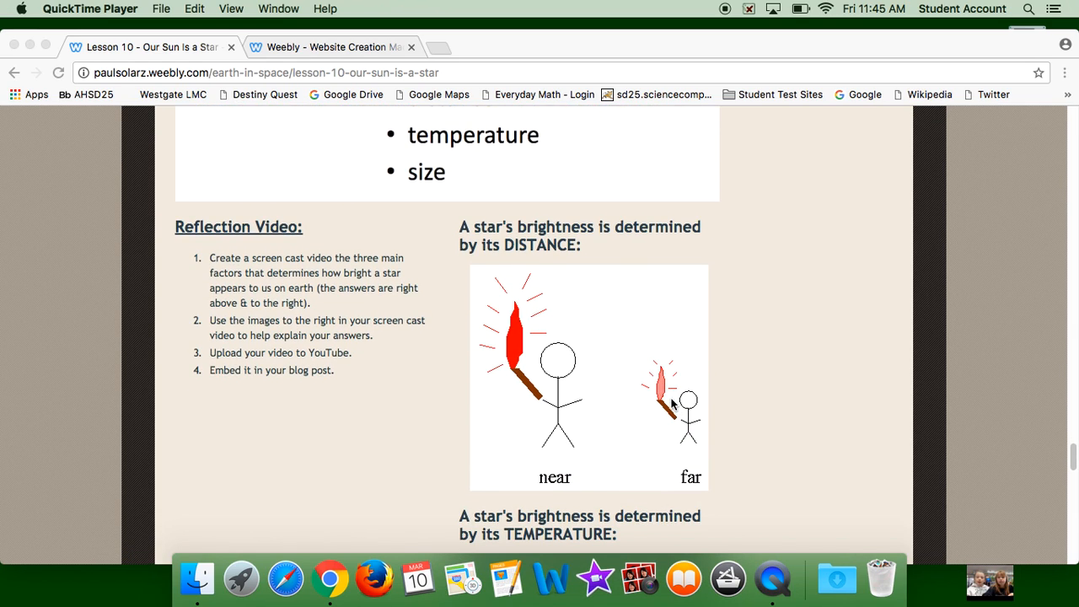
mouse_move(421, 374)
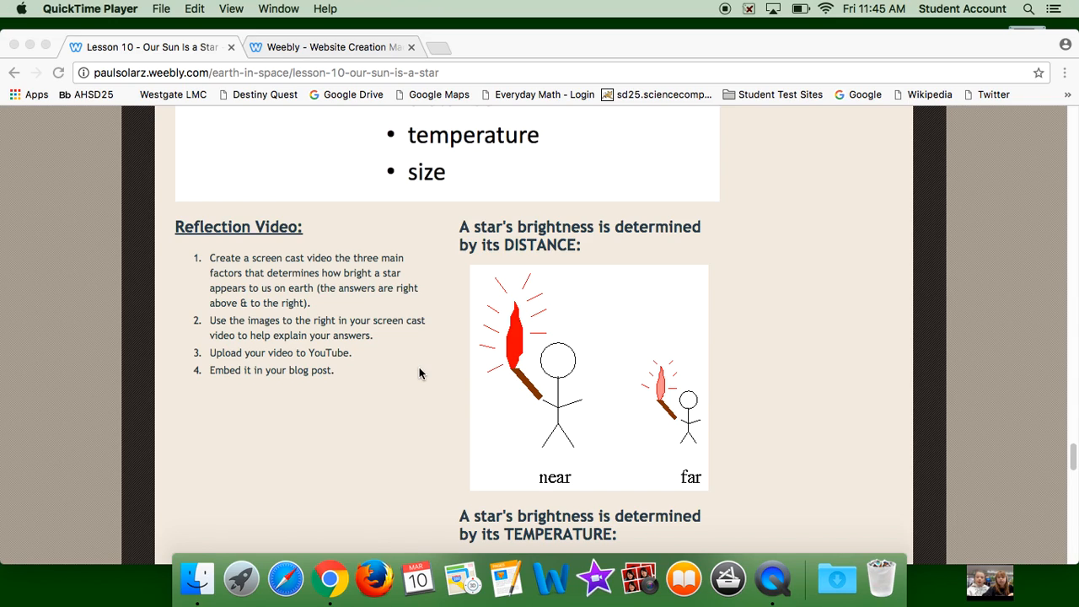
mouse_move(539, 334)
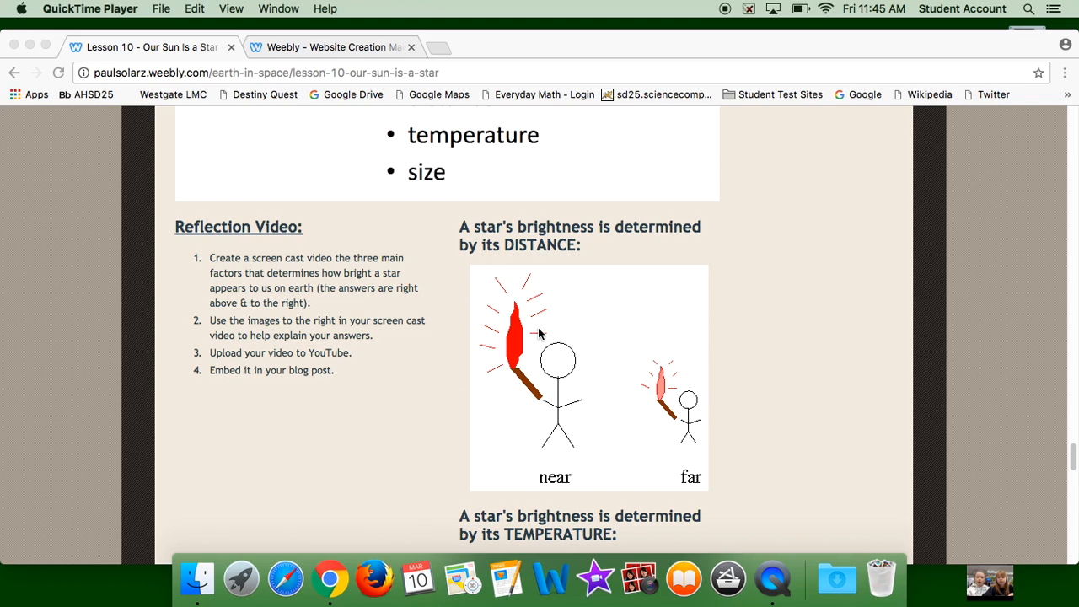
mouse_move(456, 335)
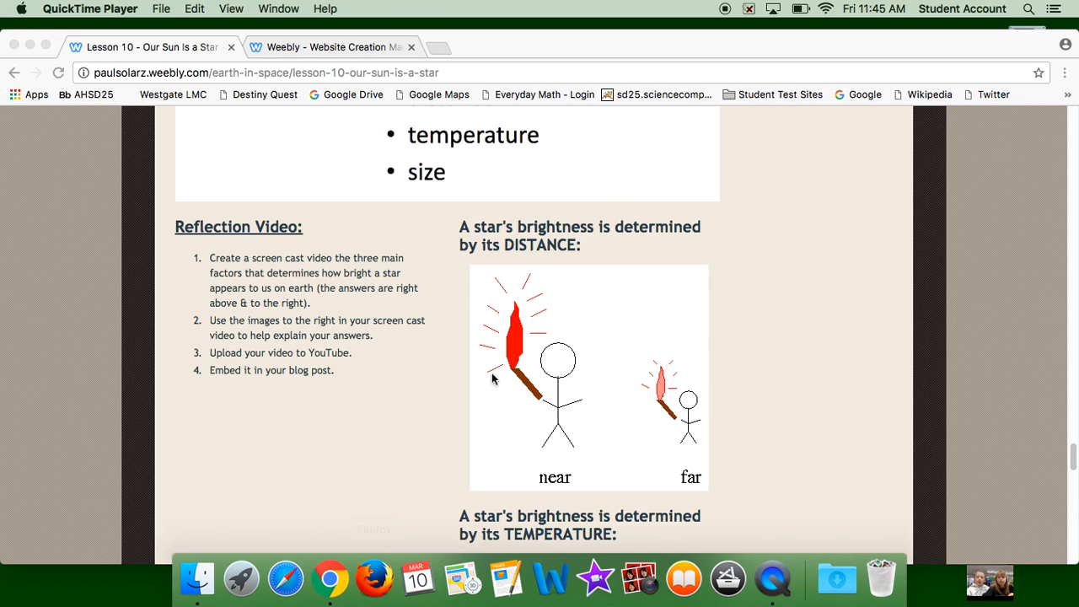
mouse_move(659, 377)
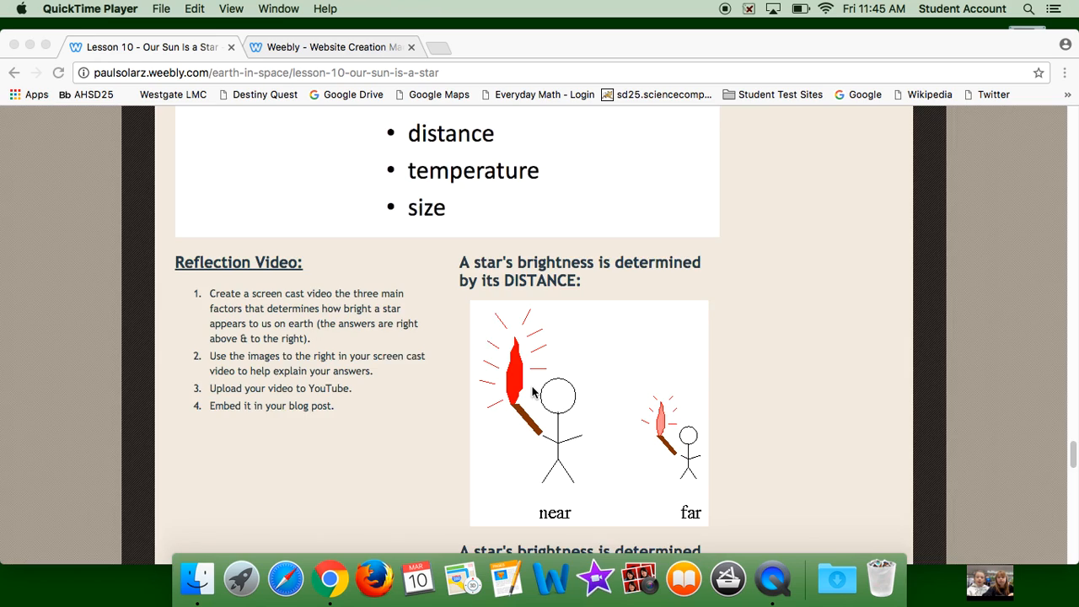
scroll("down", 3)
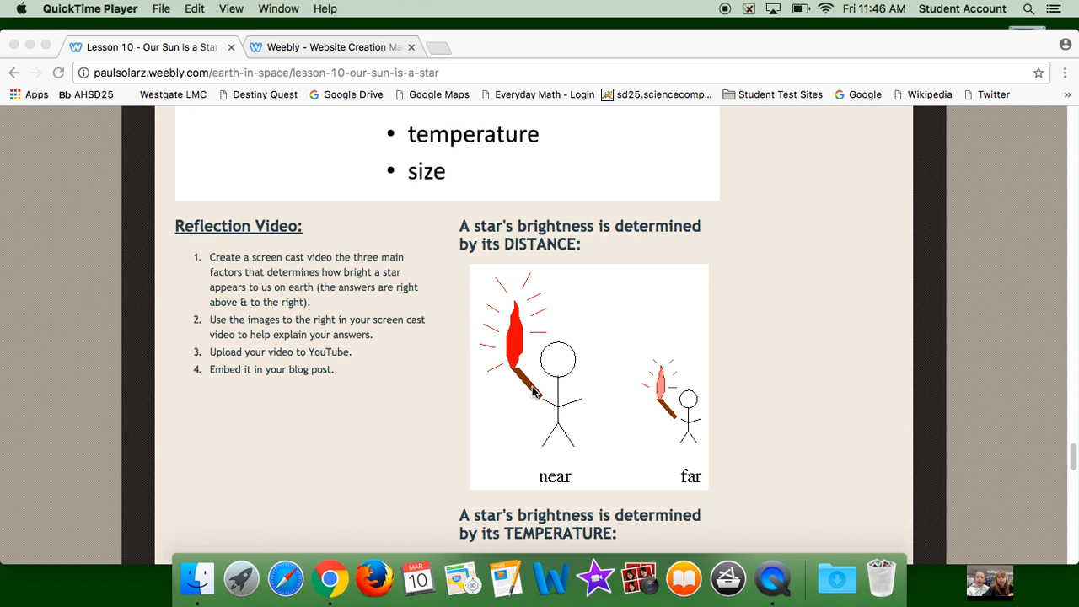
mouse_move(731, 440)
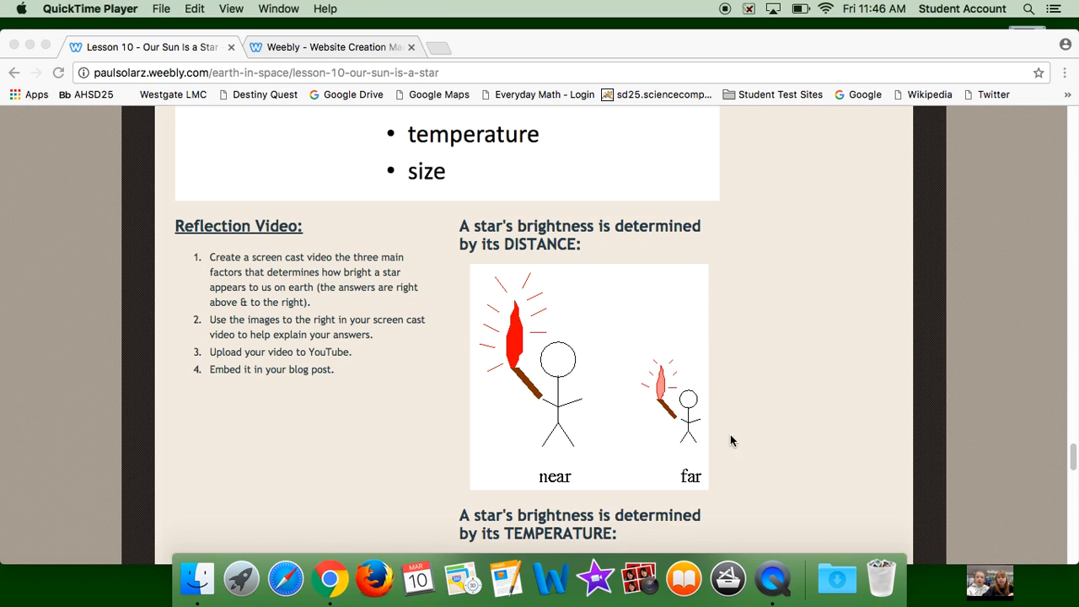
mouse_move(368, 178)
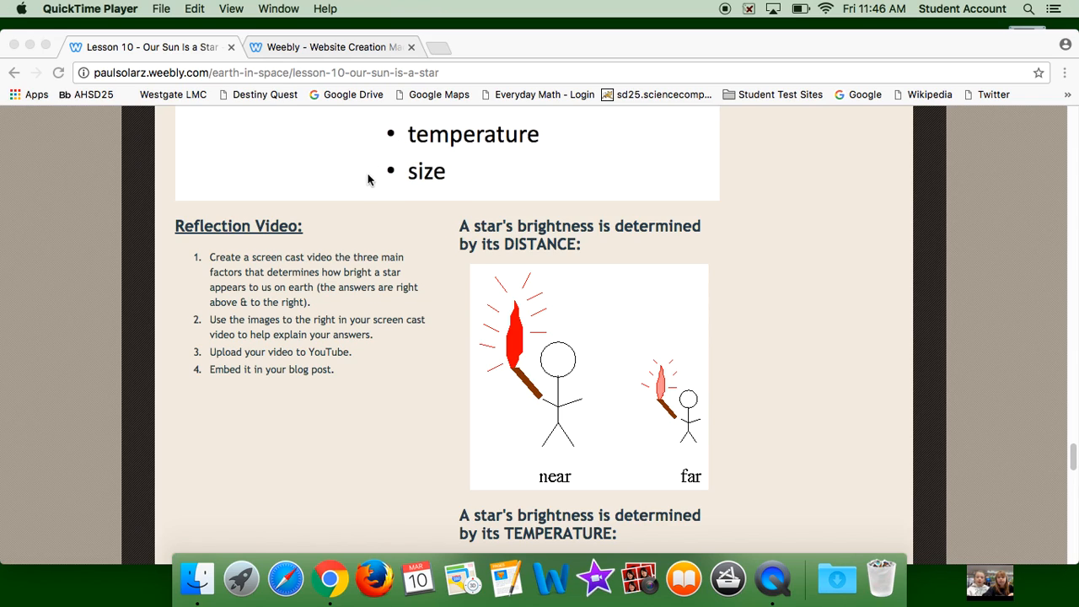
mouse_move(599, 371)
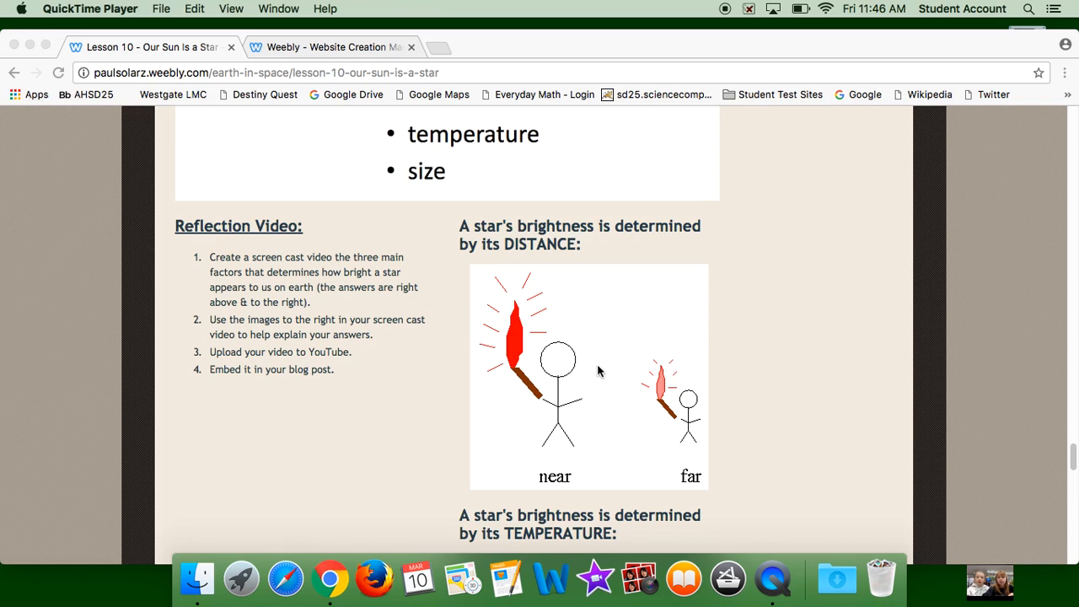
mouse_move(634, 311)
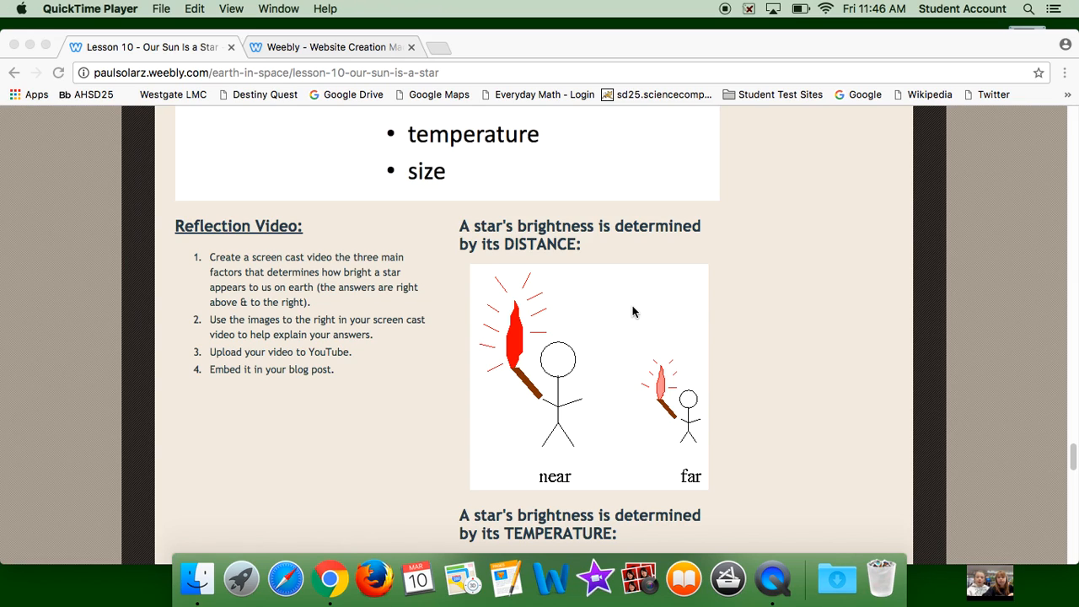
mouse_move(569, 293)
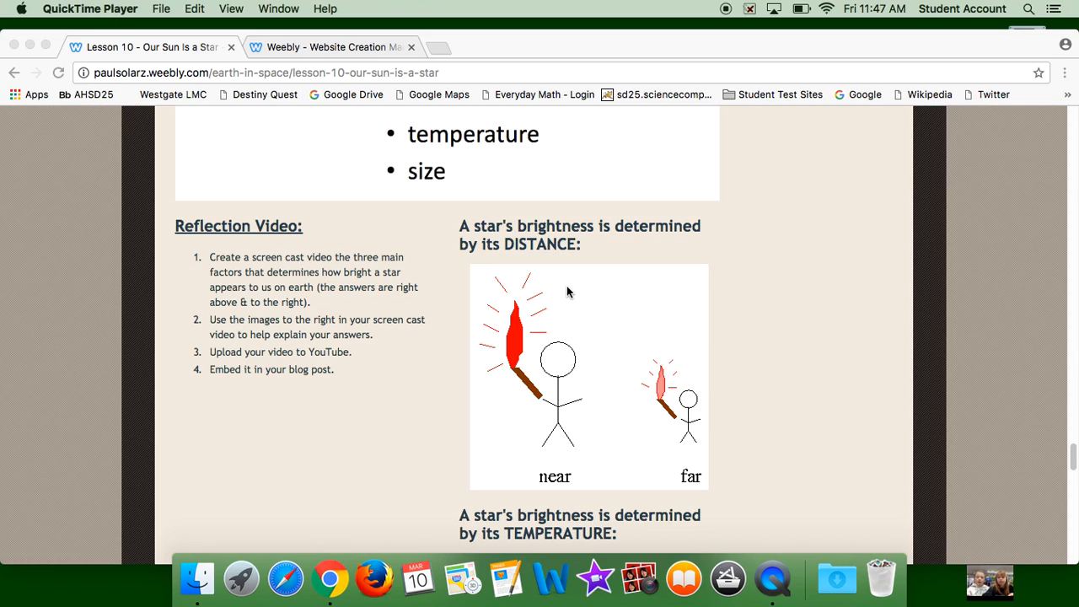
mouse_move(721, 10)
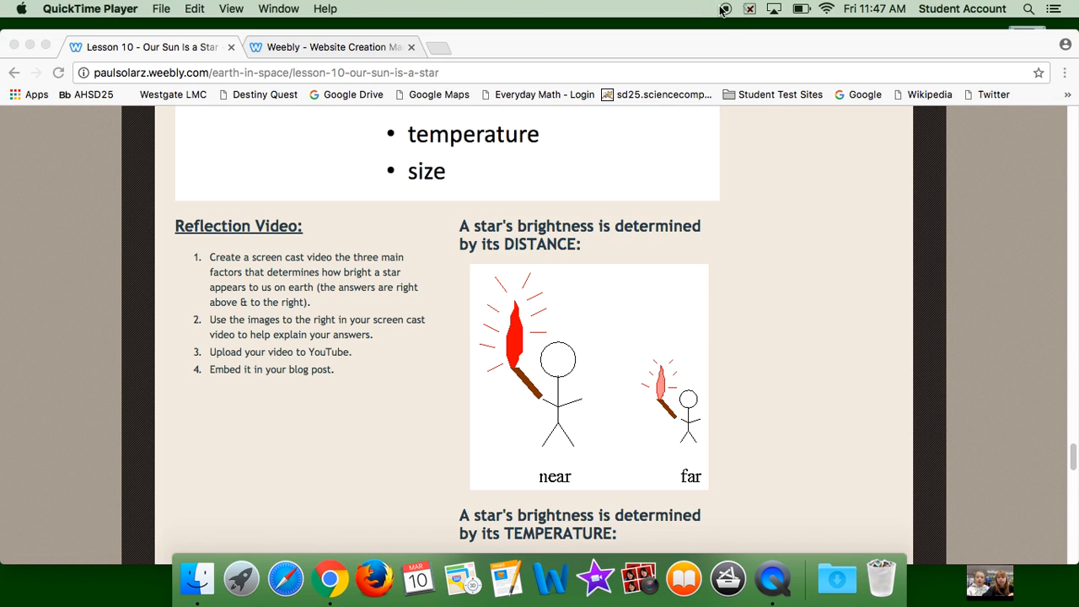
mouse_move(728, 11)
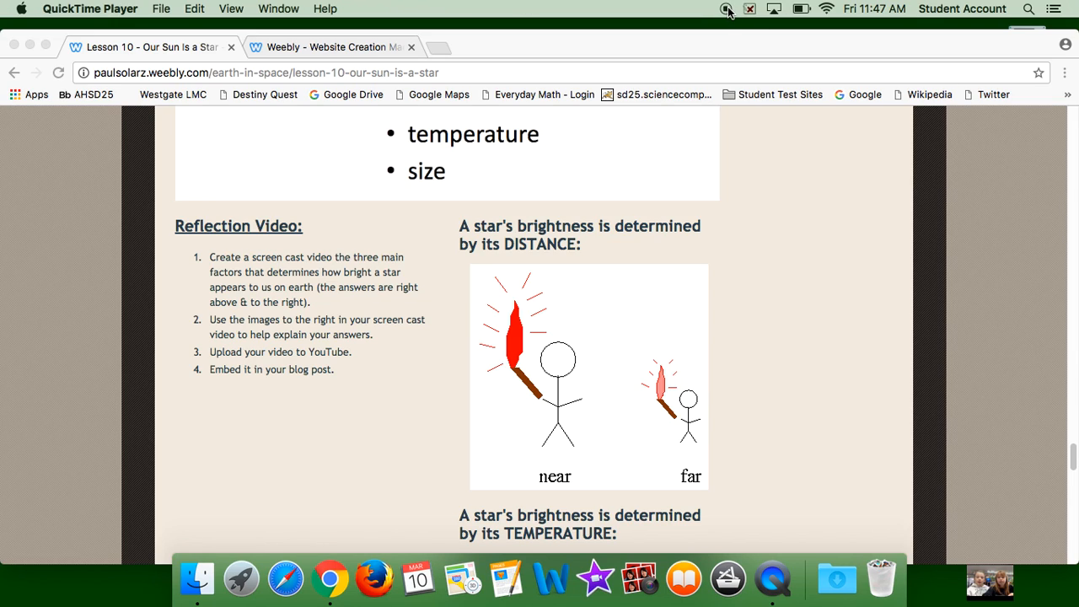